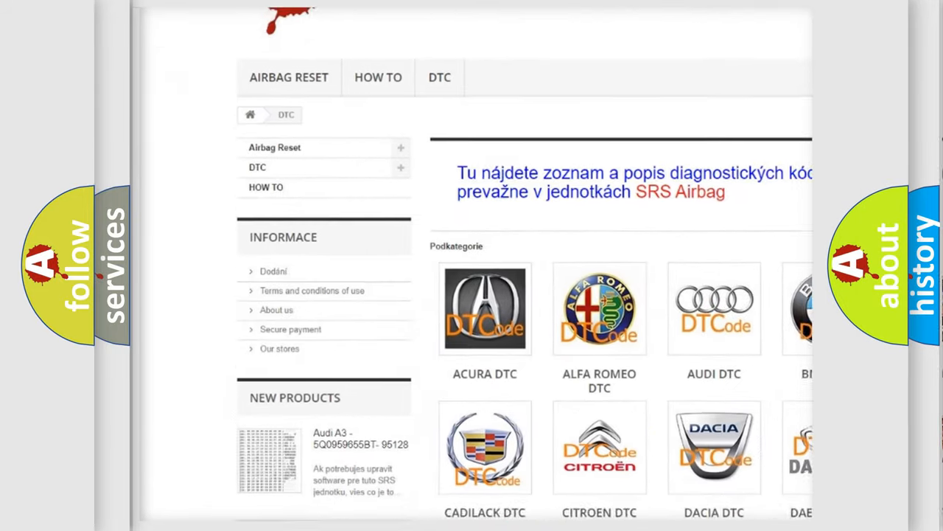
{"action": "scroll", "scroll_direction": "down", "scroll_amount": 3}
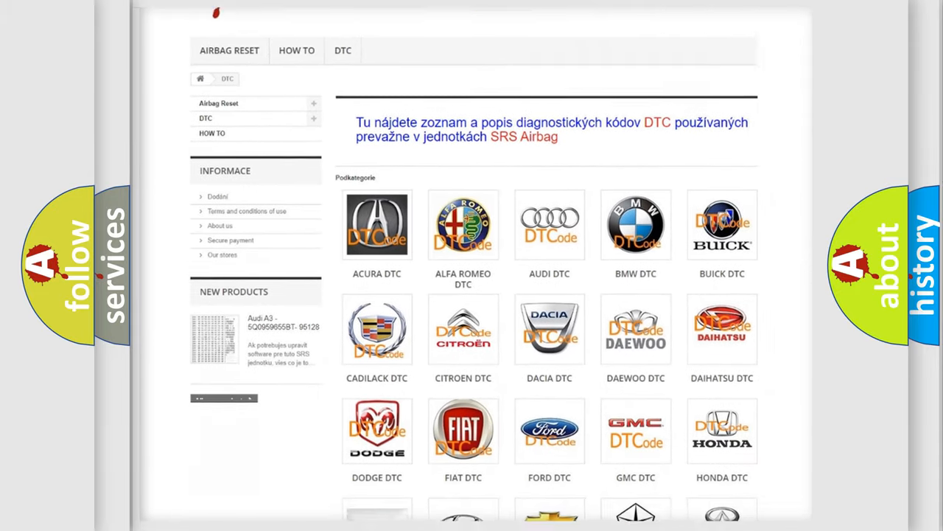
{"action": "scroll", "scroll_direction": "down", "scroll_amount": 3}
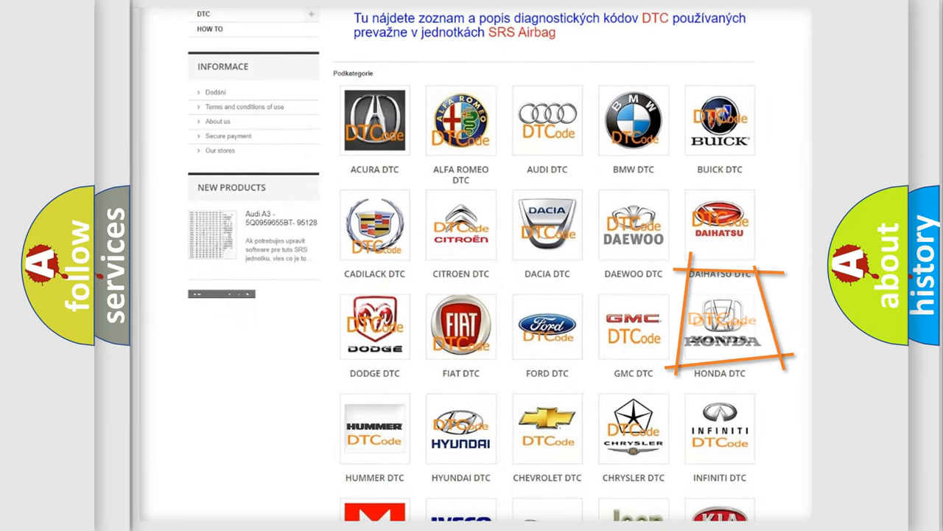